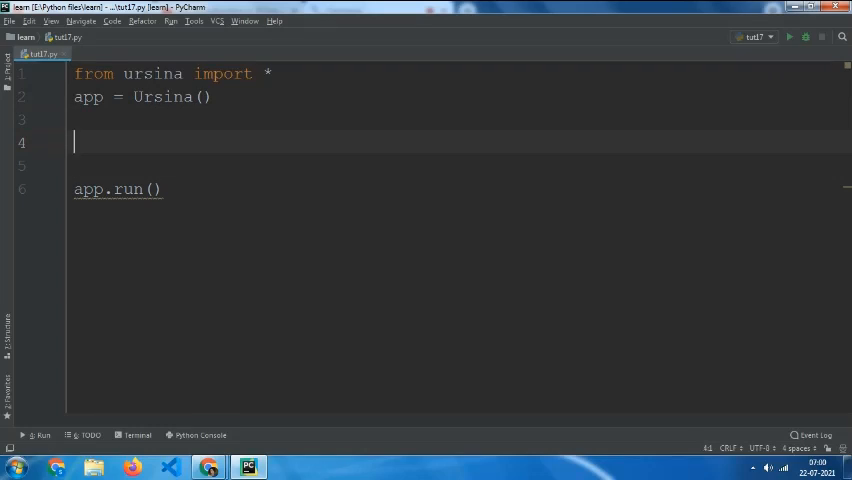
- Write slider = Slider(0, 2, default=1) on line 4, accepting the default= completion
{"action": "type", "text": "slider ="}
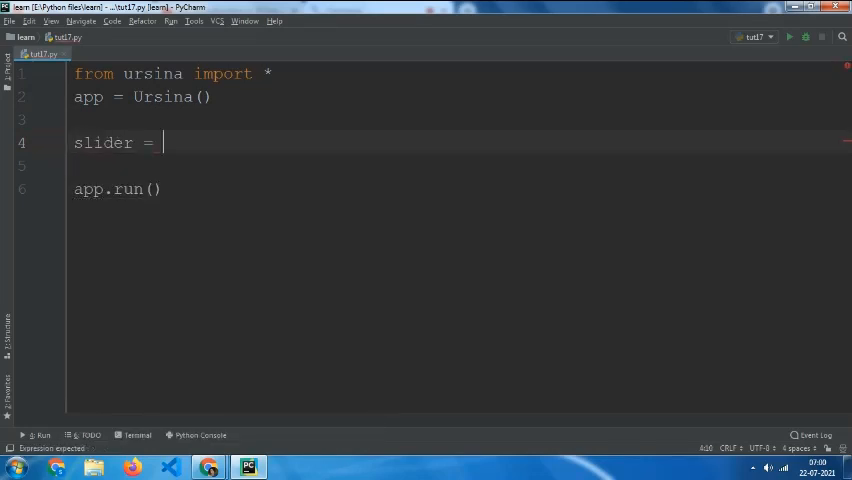
{"action": "type", "text": "Slider"}
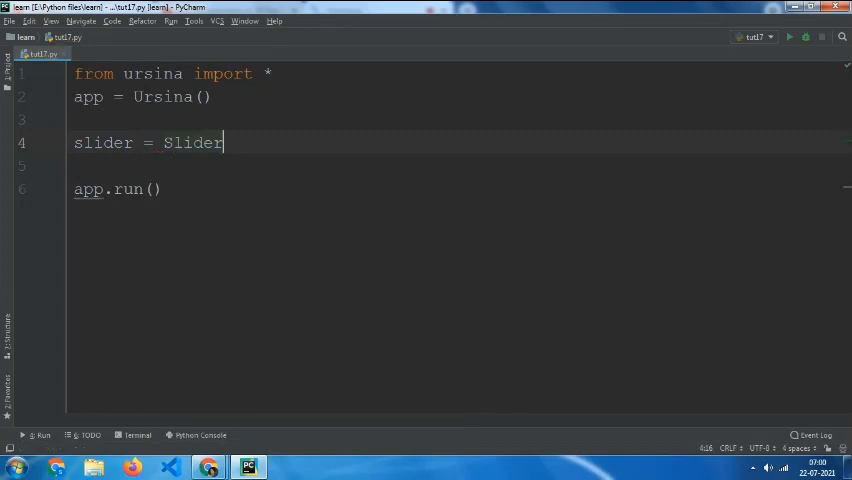
{"action": "type", "text": "()"}
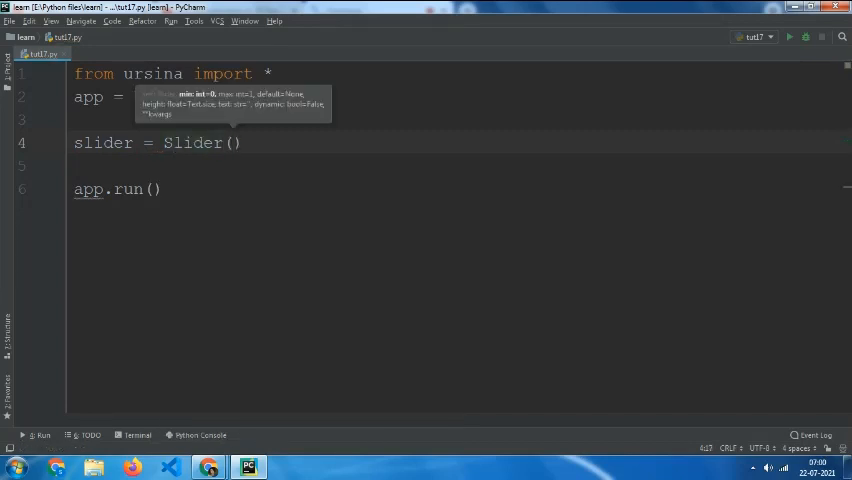
{"action": "type", "text": "0, 2"}
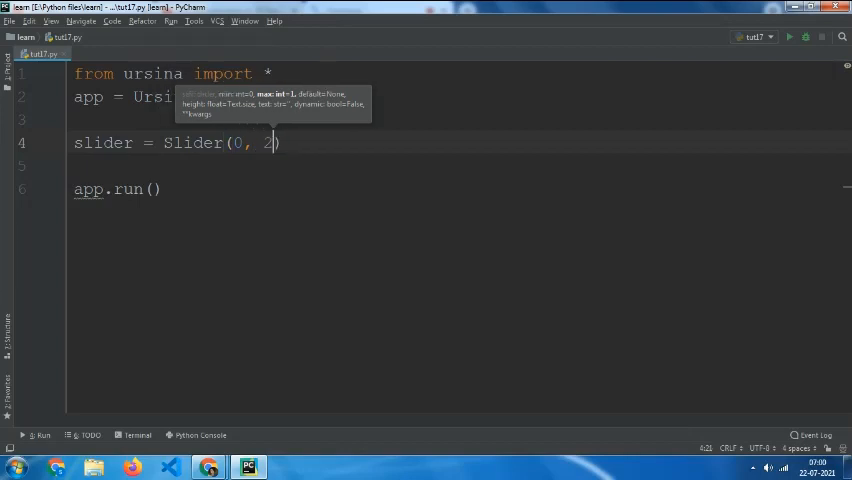
{"action": "type", "text": ","}
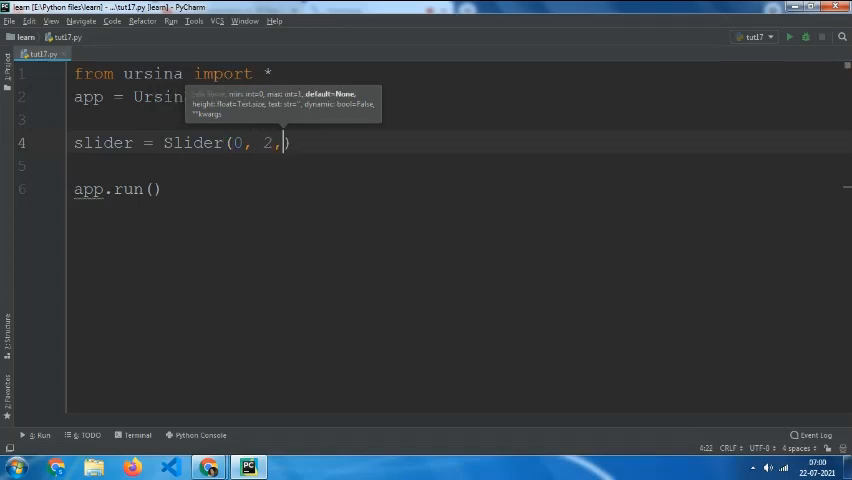
{"action": "type", "text": "de"}
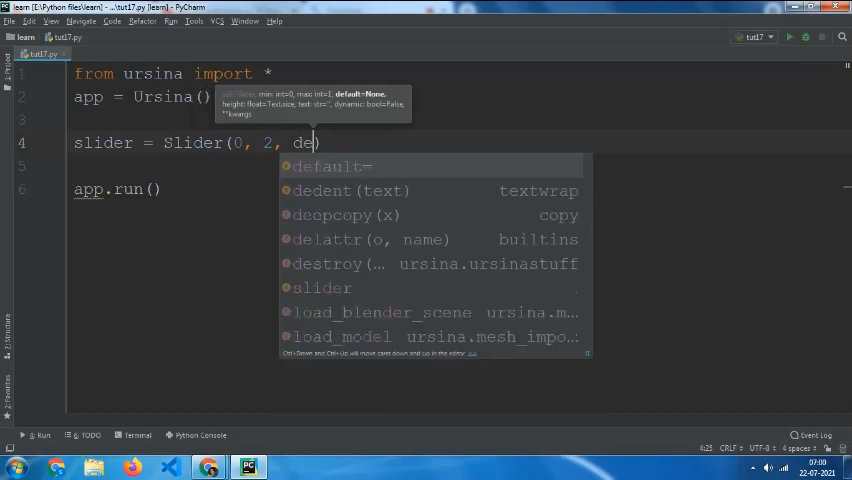
{"action": "left_click", "coordinate": [330, 166]}
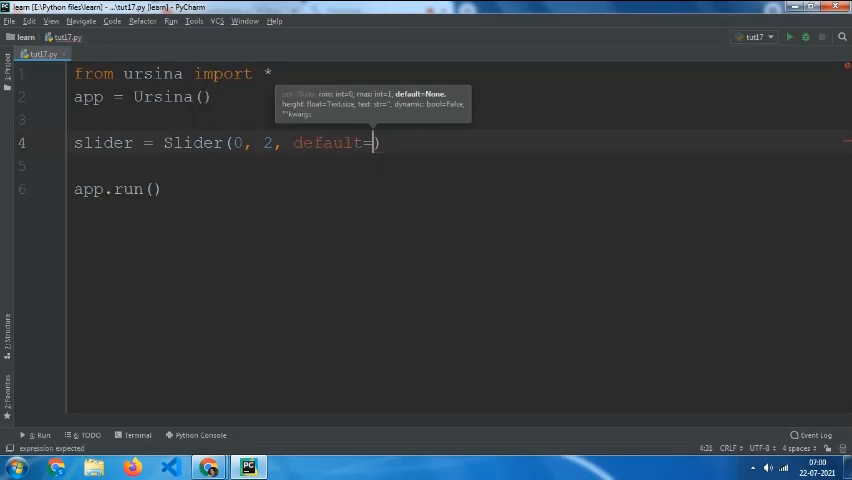
{"action": "type", "text": "1"}
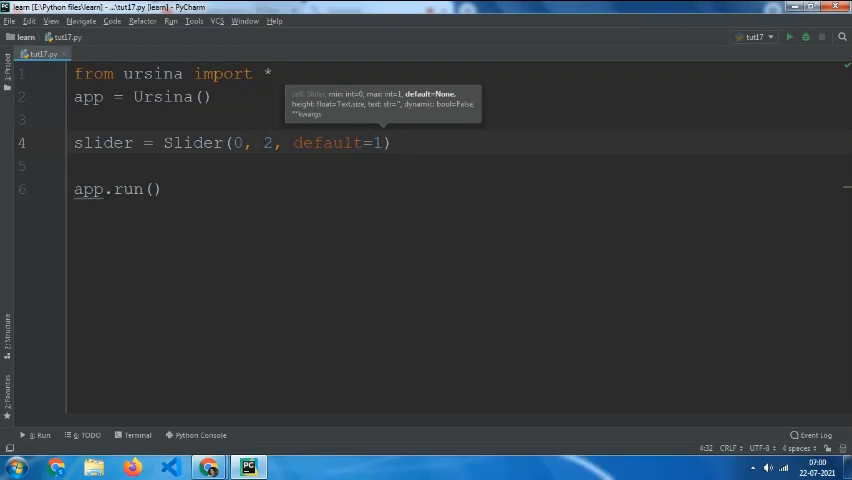
{"action": "type", "text": ")"}
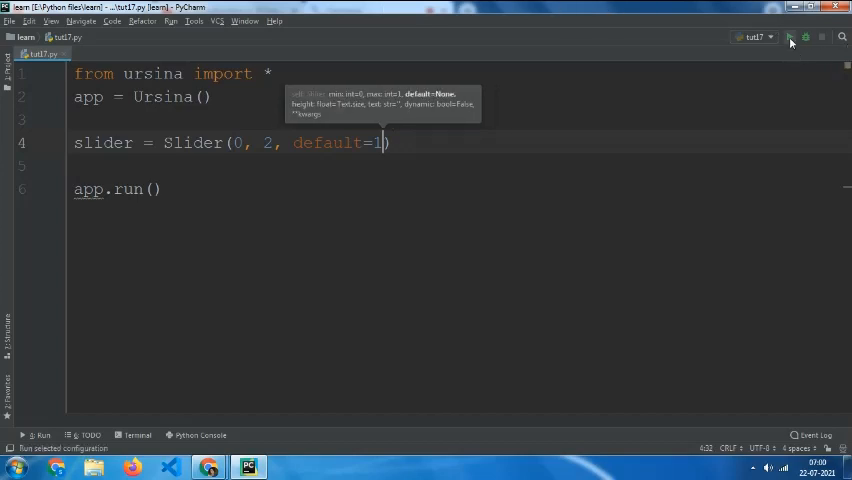
- Run the script and drag the slider between its minimum 0 and maximum 2
{"action": "left_click", "coordinate": [788, 36]}
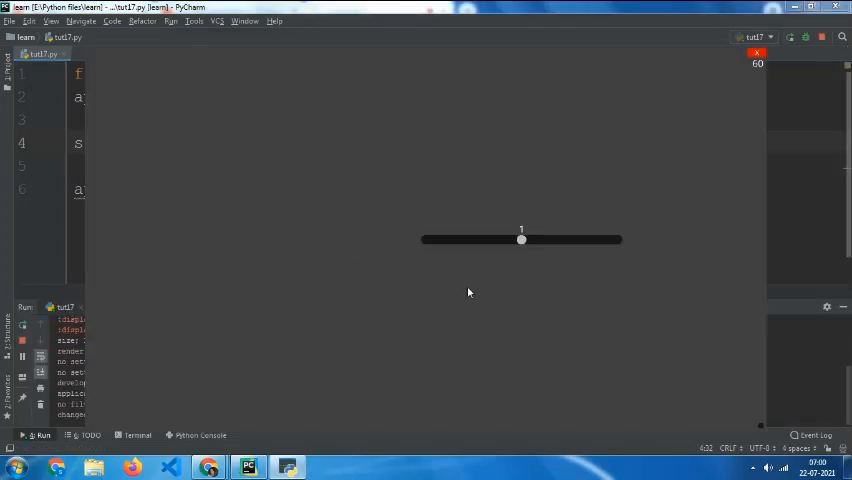
{"action": "left_click_drag", "start_coordinate": [520, 240], "coordinate": [424, 240]}
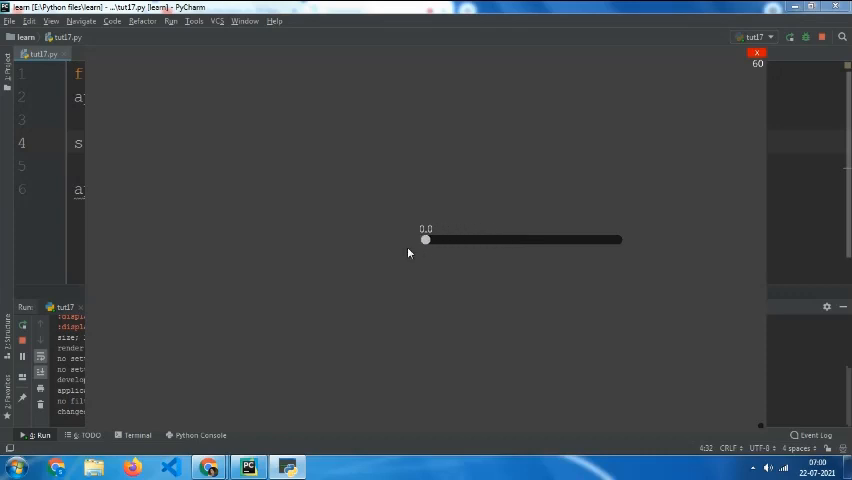
{"action": "left_click_drag", "start_coordinate": [424, 240], "coordinate": [616, 240]}
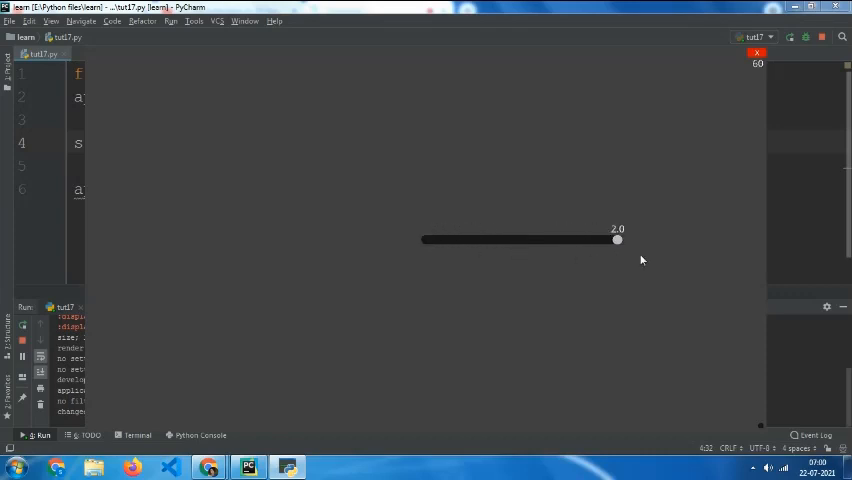
{"action": "left_click_drag", "start_coordinate": [616, 240], "coordinate": [424, 240]}
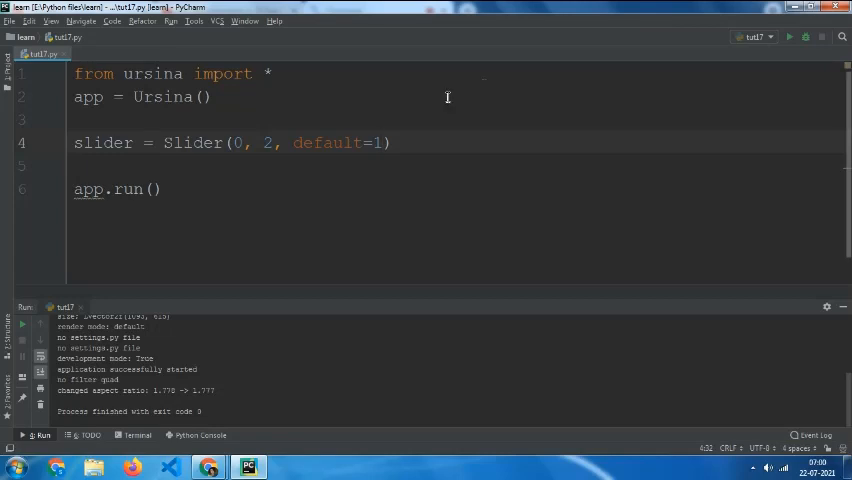
{"action": "mouse_move", "coordinate": [412, 116]}
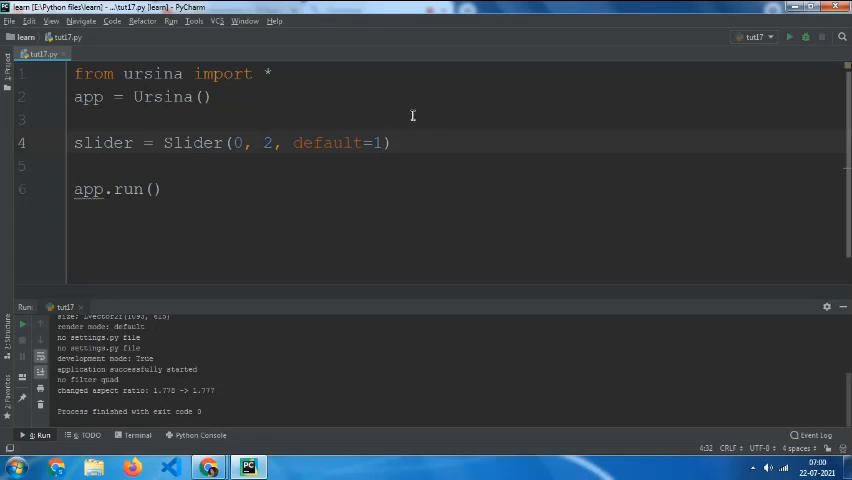
- Append an on_value_changed= argument after default=1 in the Slider call
{"action": "type", "text": ","}
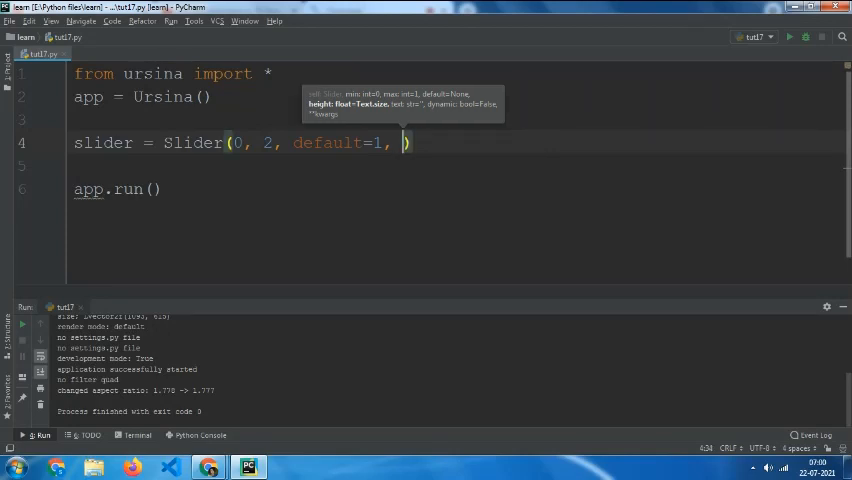
{"action": "type", "text": "on_"}
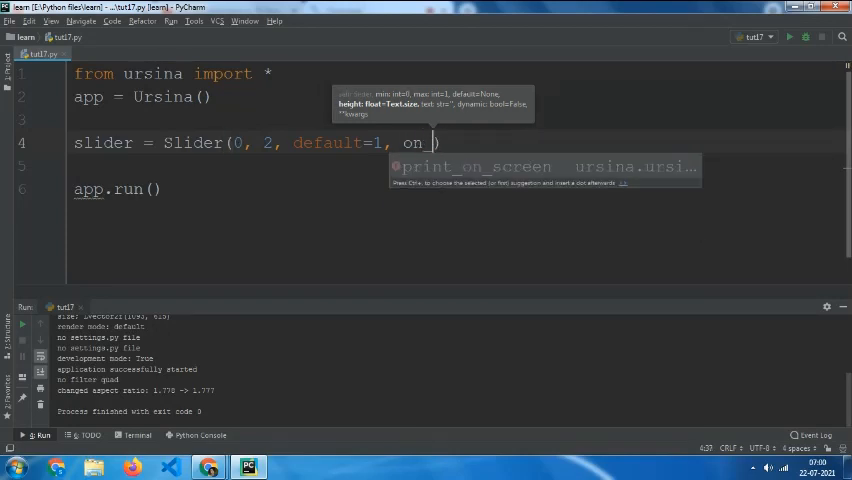
{"action": "type", "text": "v"}
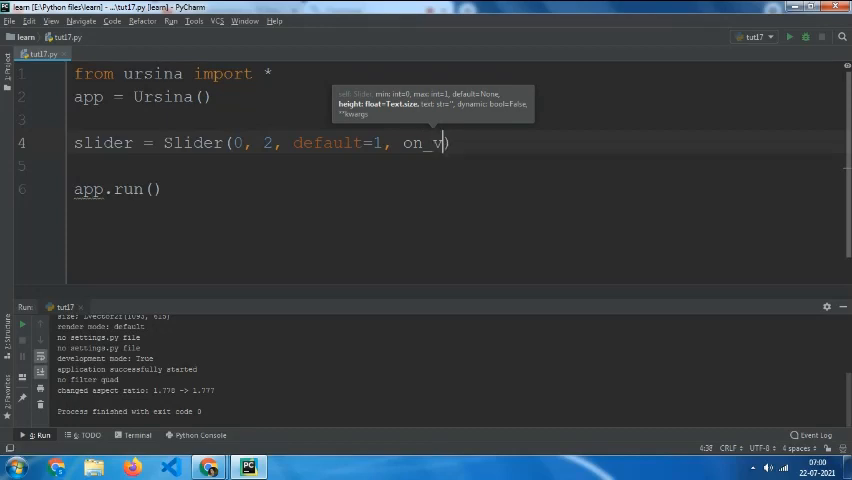
{"action": "type", "text": "alu"}
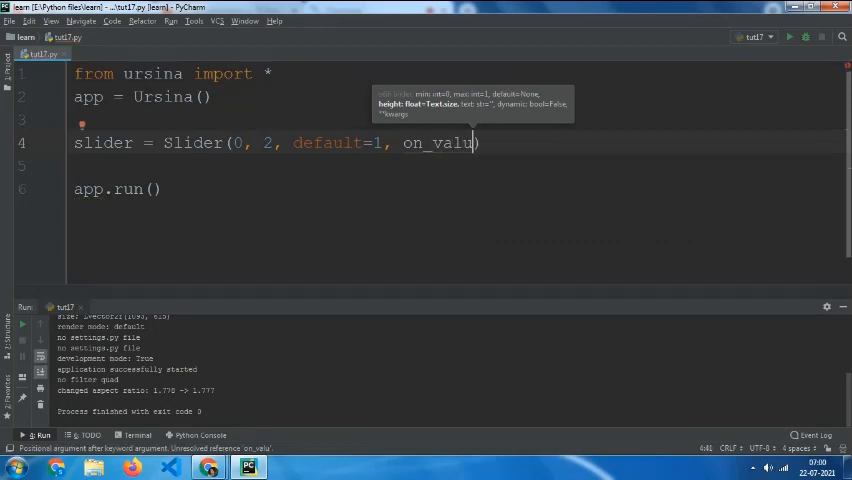
{"action": "type", "text": "e_"}
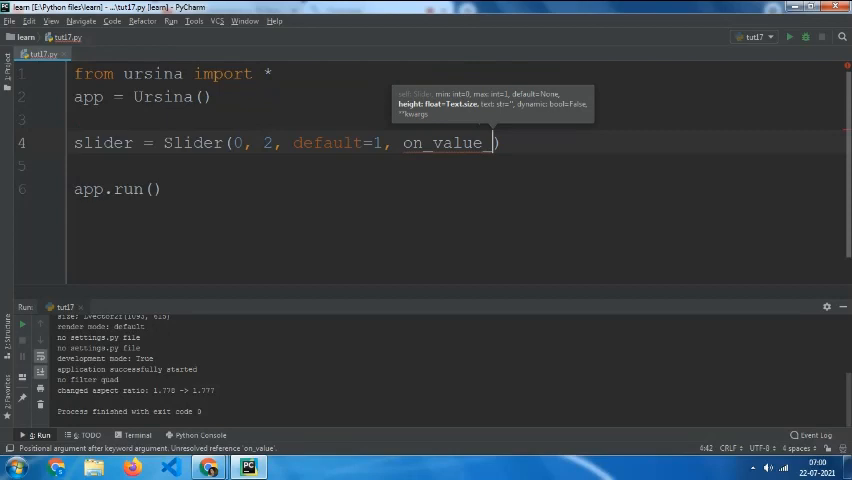
{"action": "type", "text": "_changed="}
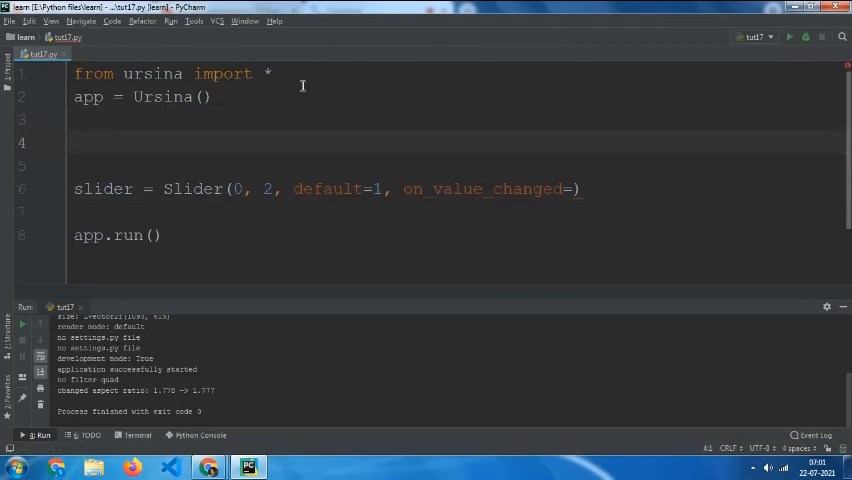
- Define an empty scale_box() function and wire it as the slider's on_value_changed handler
{"action": "type", "text": "def"}
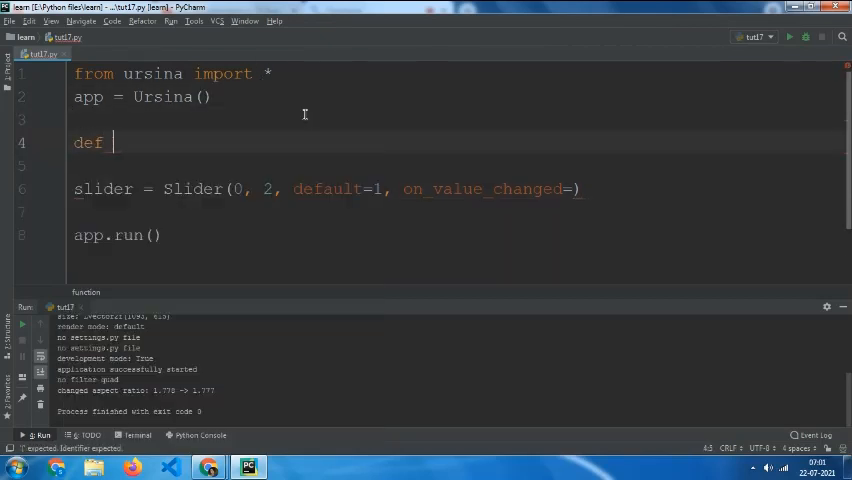
{"action": "type", "text": "sca"}
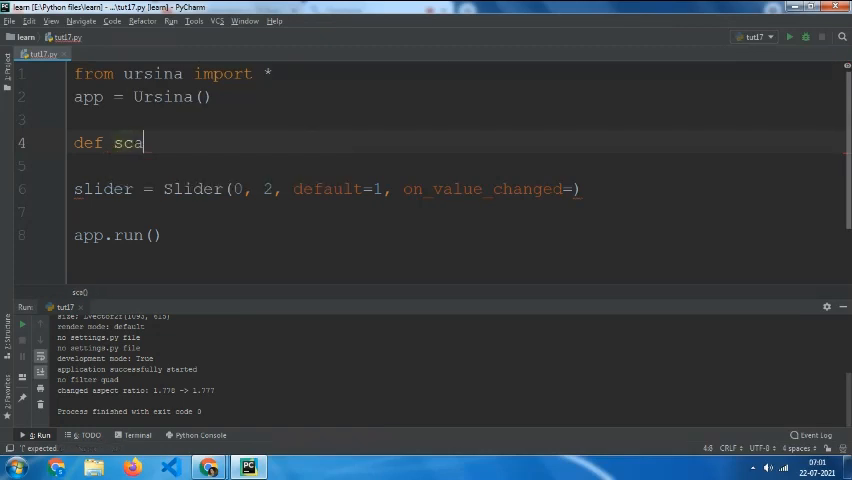
{"action": "type", "text": "le_"}
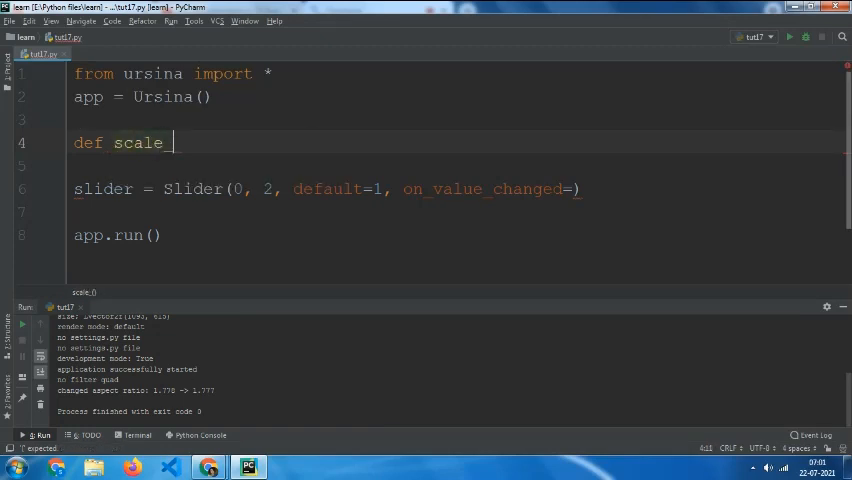
{"action": "type", "text": "bo"}
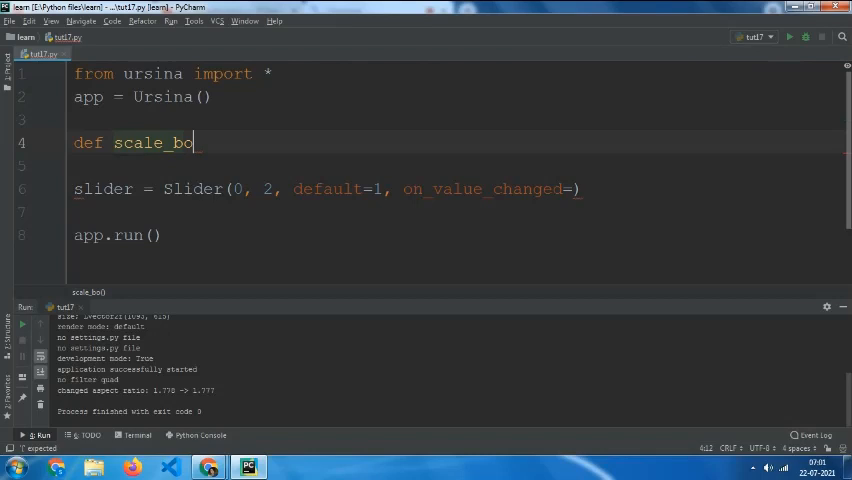
{"action": "type", "text": "x()"}
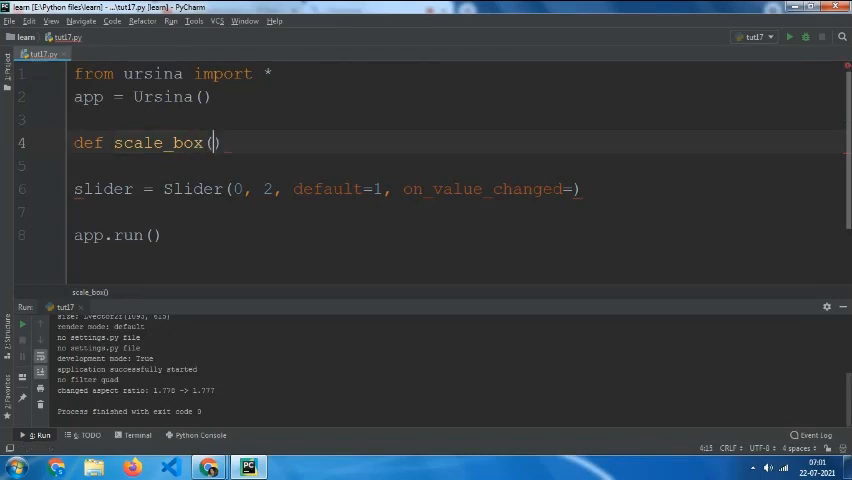
{"action": "type", "text": ":"}
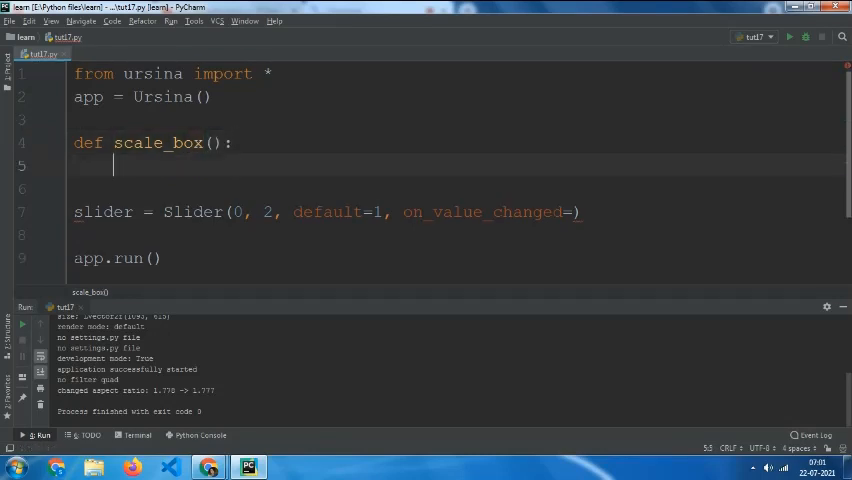
{"action": "left_click", "coordinate": [572, 212]}
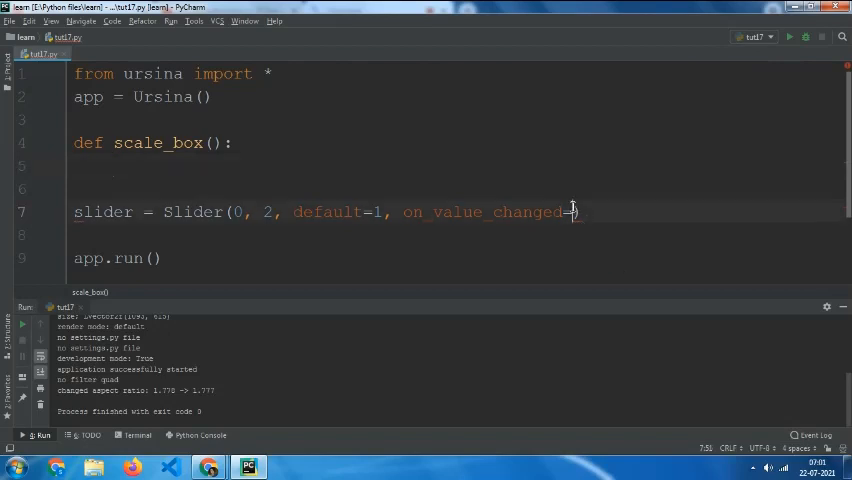
{"action": "type", "text": "c"}
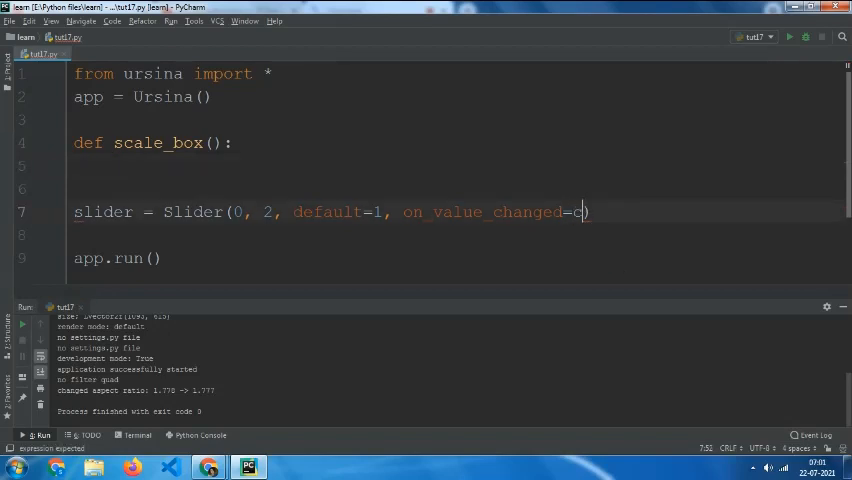
{"action": "type", "text": "scale_box"}
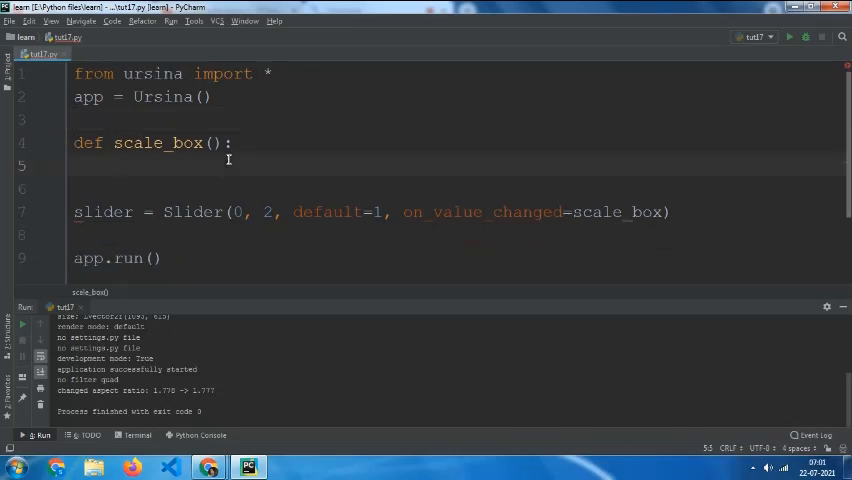
- Define box = Entity(model='cube', x=-2) at module level above scale_box
{"action": "type", "text": "box ="}
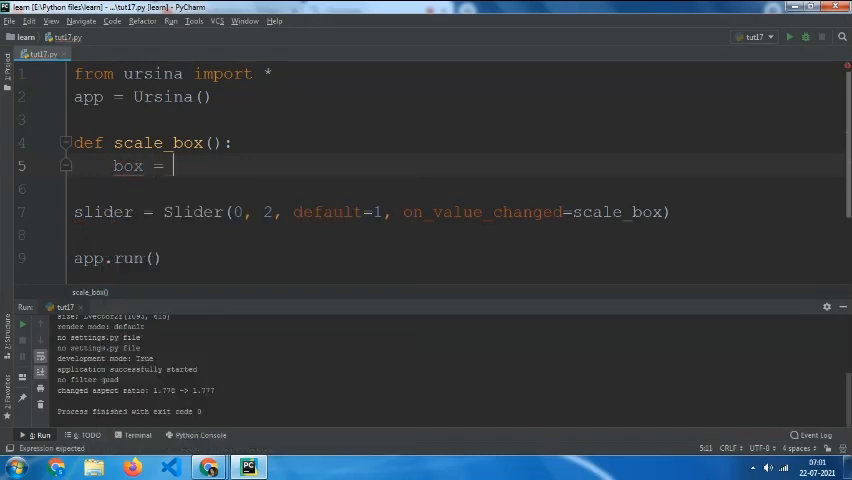
{"action": "type", "text": "Entity"}
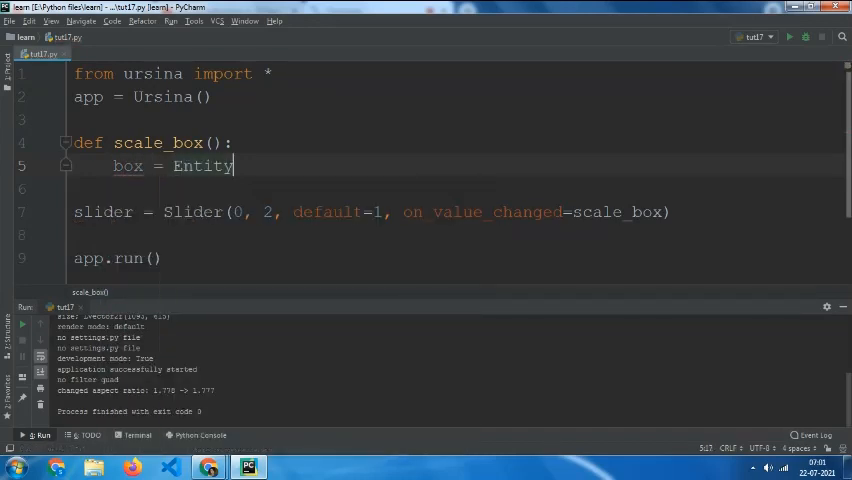
{"action": "key", "text": "BackSpace"}
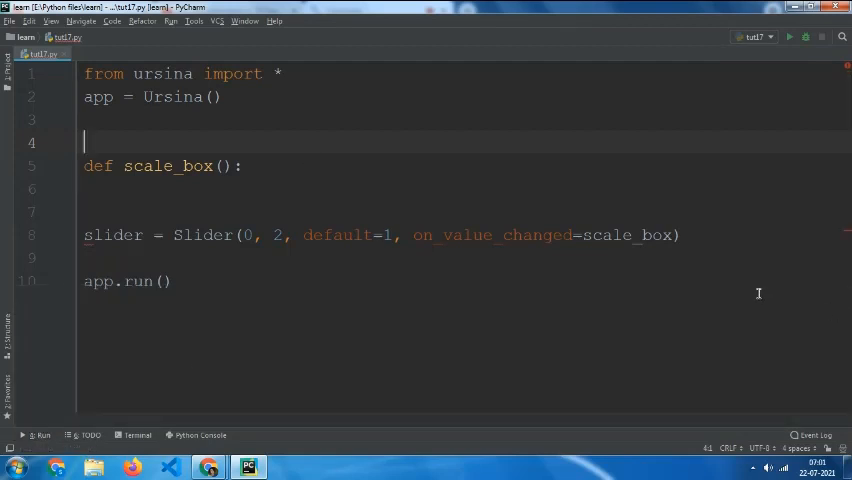
{"action": "type", "text": "box = E"}
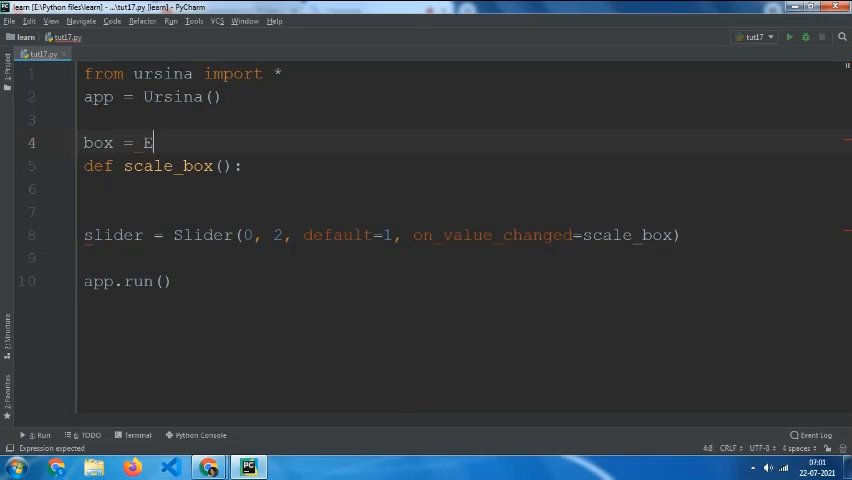
{"action": "type", "text": "ntity()"}
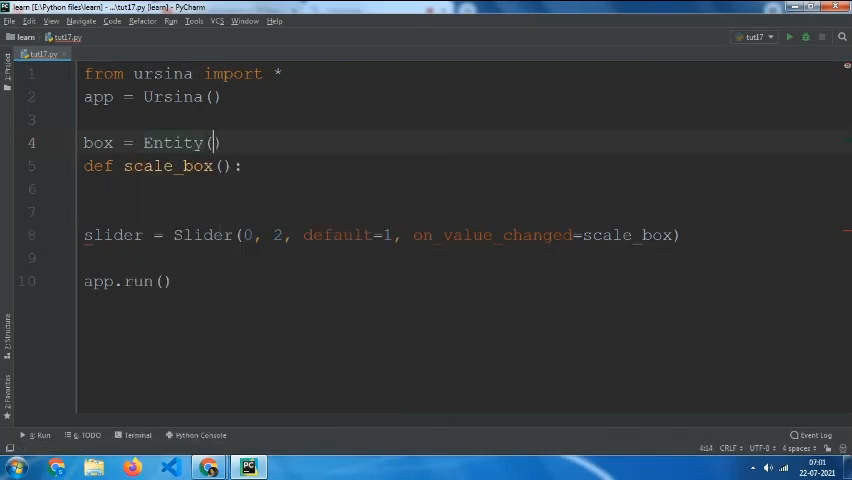
{"action": "type", "text": "model="}
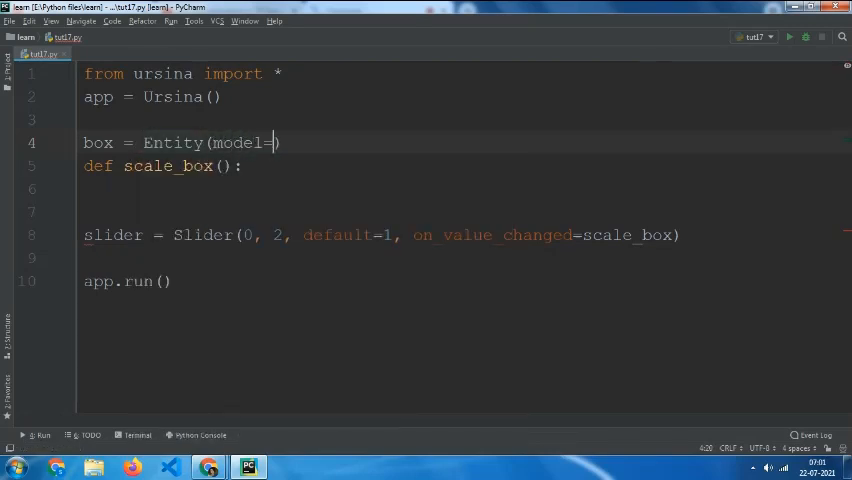
{"action": "type", "text": "'c"}
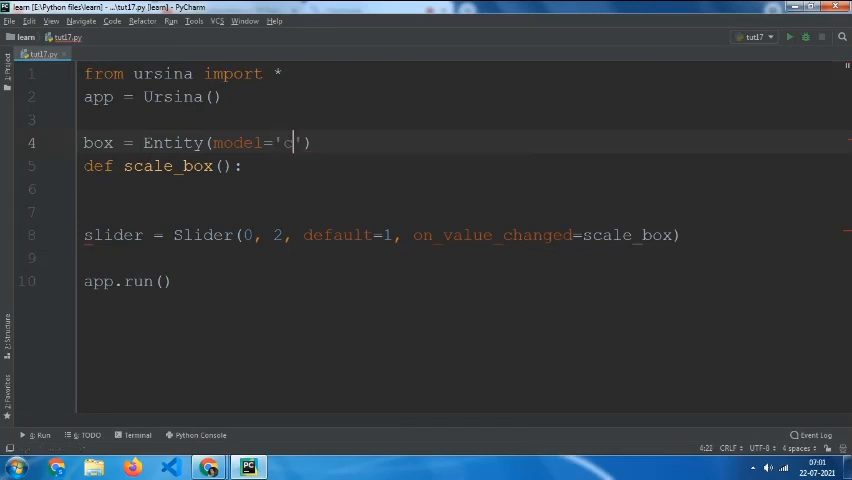
{"action": "type", "text": "ube"}
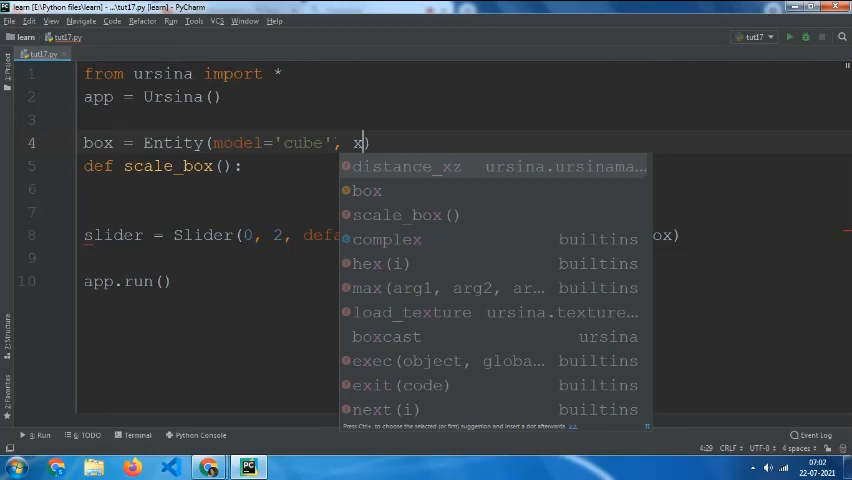
{"action": "type", "text": "=-2"}
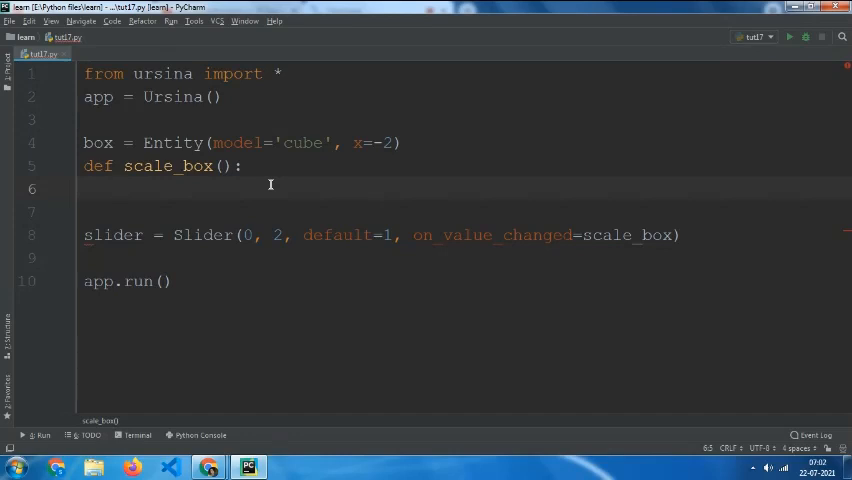
- Make scale_box set box.scale_y = slider.value and run the script
{"action": "type", "text": "box"}
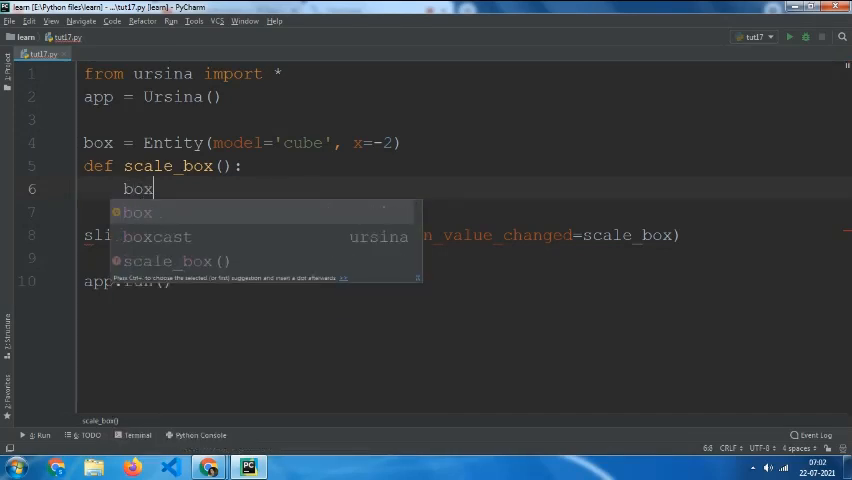
{"action": "type", "text": ".scale_y"}
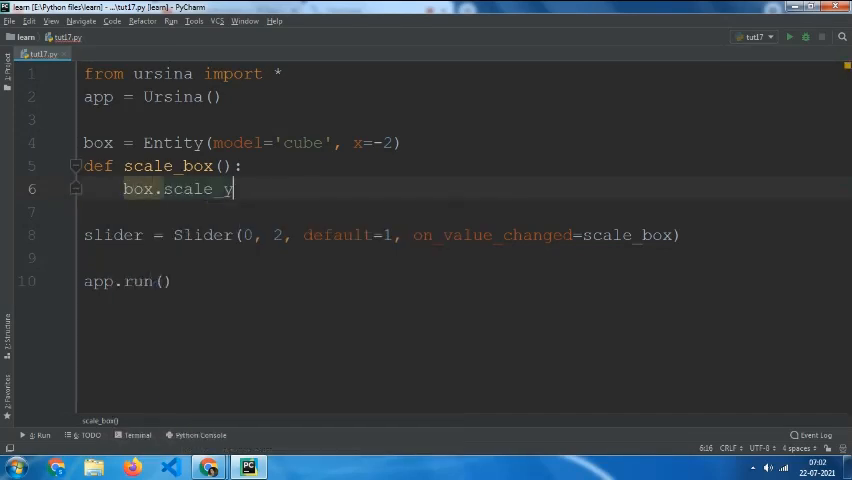
{"action": "type", "text": "="}
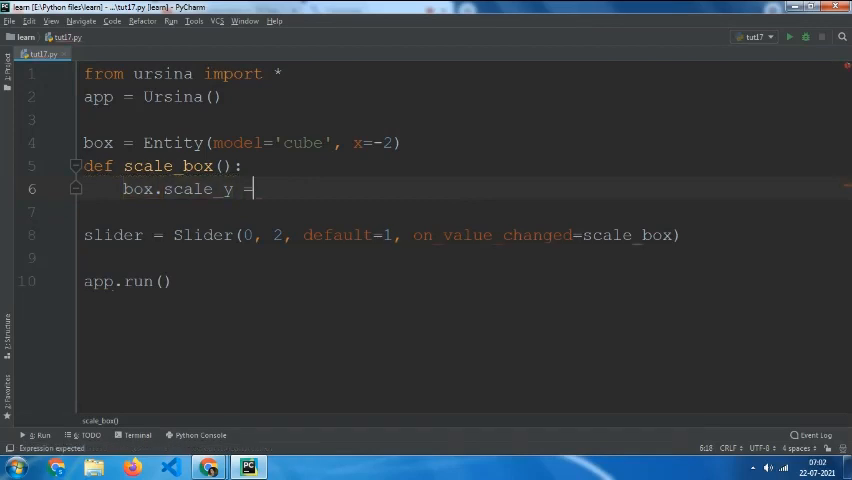
{"action": "type", "text": "s"}
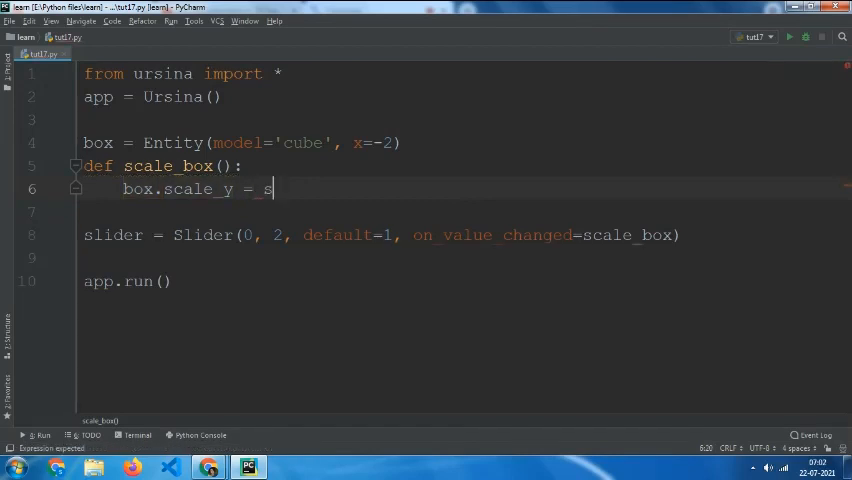
{"action": "type", "text": "lider.value"}
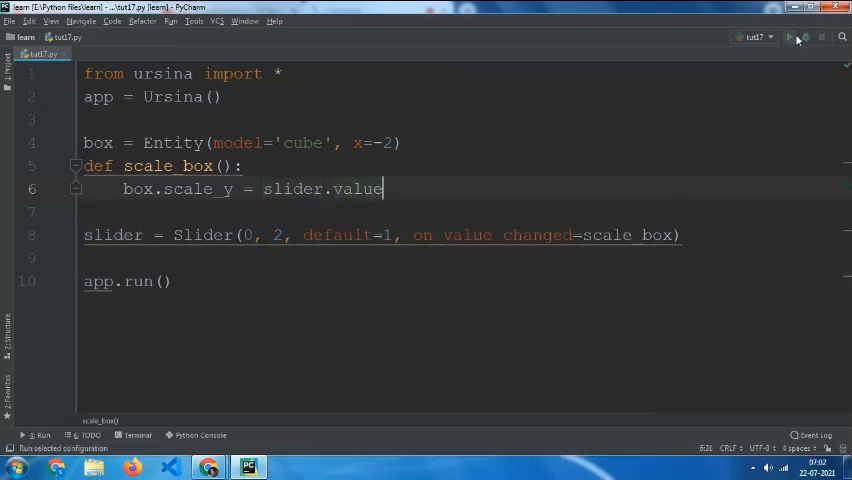
{"action": "left_click", "coordinate": [790, 36]}
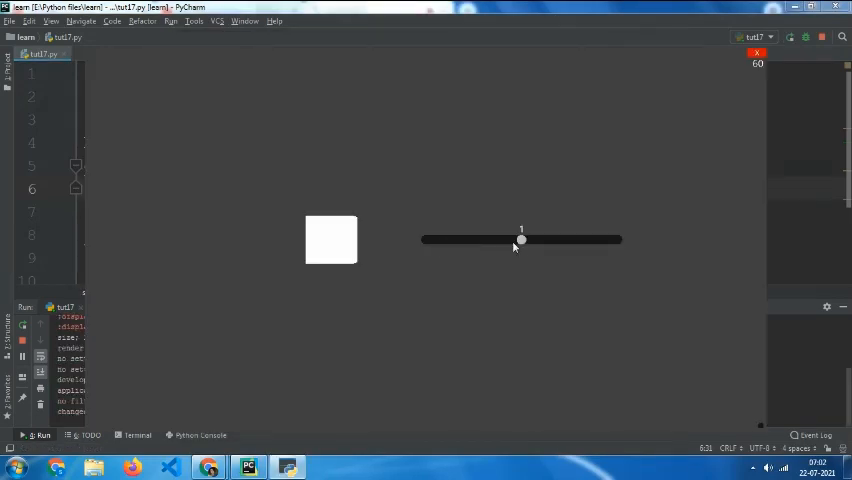
- Drag the slider down to 0 to flatten the box, then up to maximum to stretch it tall
{"action": "left_click_drag", "start_coordinate": [520, 240], "coordinate": [480, 240]}
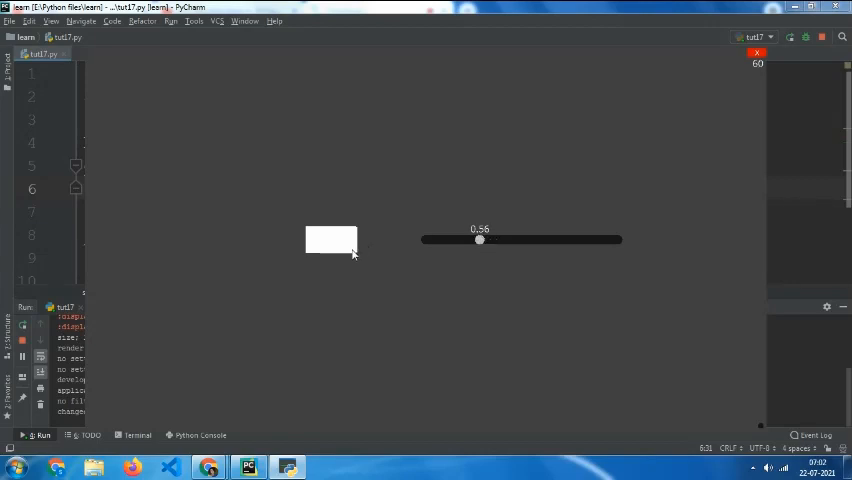
{"action": "left_click_drag", "start_coordinate": [478, 240], "coordinate": [468, 240]}
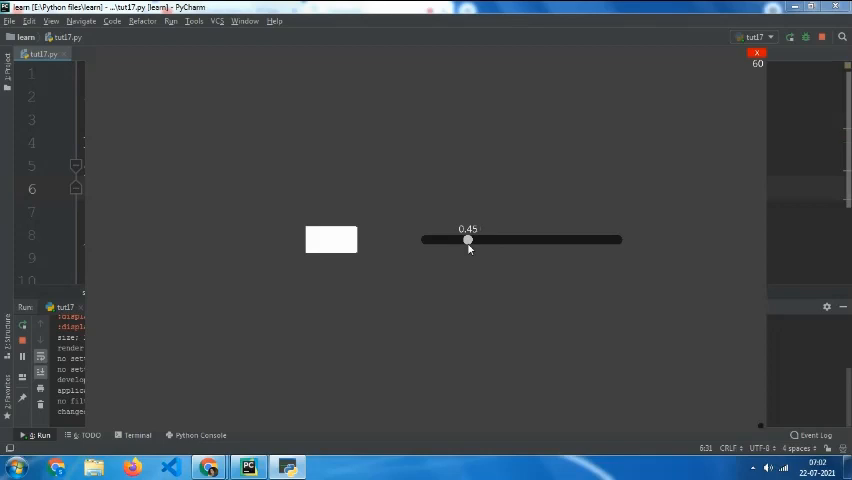
{"action": "left_click_drag", "start_coordinate": [468, 240], "coordinate": [424, 240]}
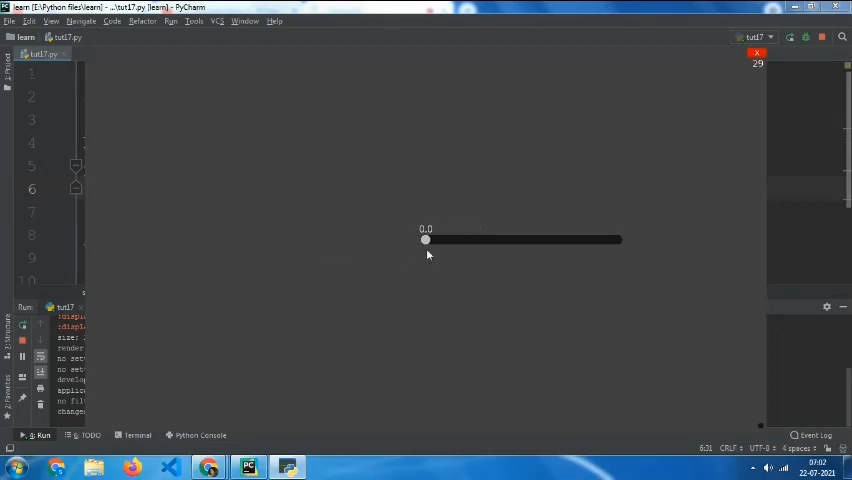
{"action": "left_click_drag", "start_coordinate": [424, 240], "coordinate": [576, 240]}
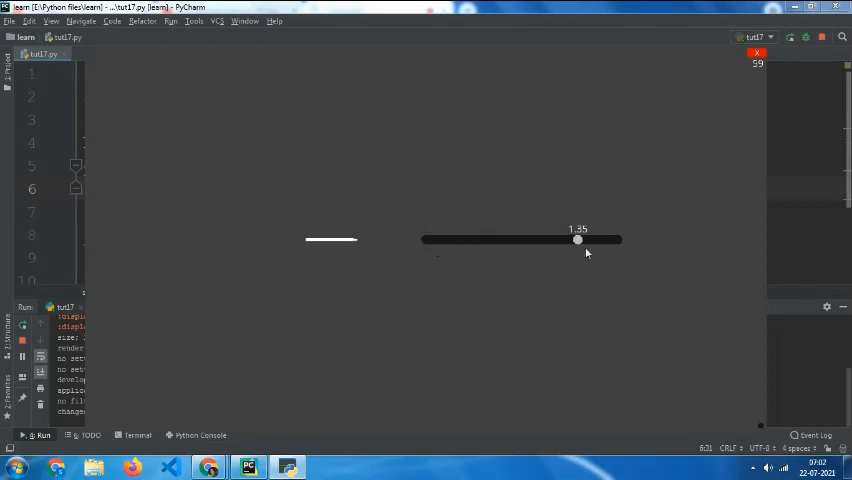
{"action": "left_click_drag", "start_coordinate": [576, 240], "coordinate": [616, 240]}
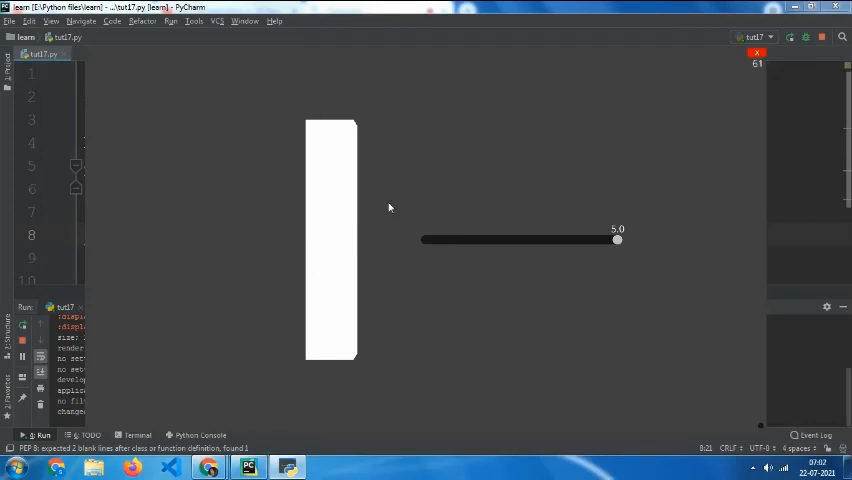
{"action": "mouse_move", "coordinate": [468, 212]}
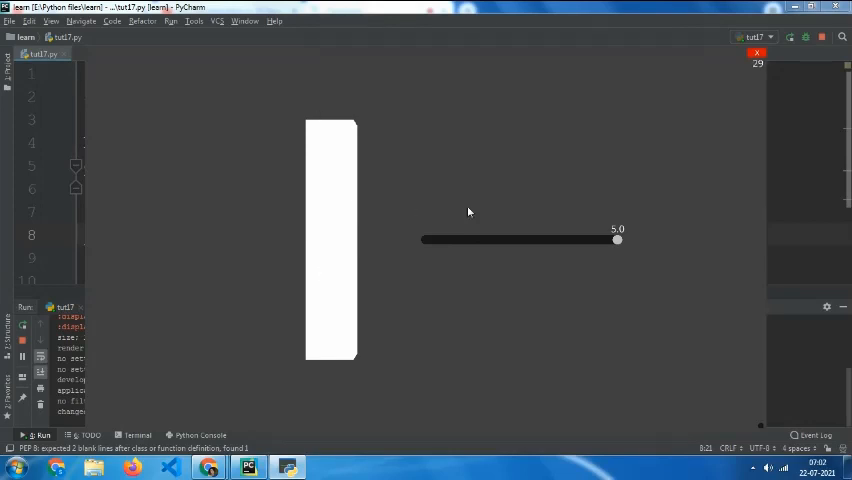
{"action": "left_click_drag", "start_coordinate": [616, 240], "coordinate": [552, 240]}
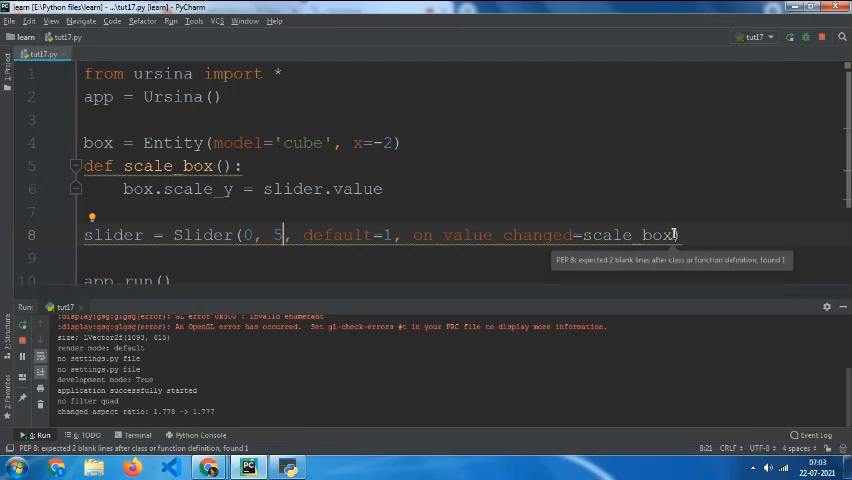
- Add dynamic=True to the Slider call so the box updates continuously
{"action": "type", "text": ")"}
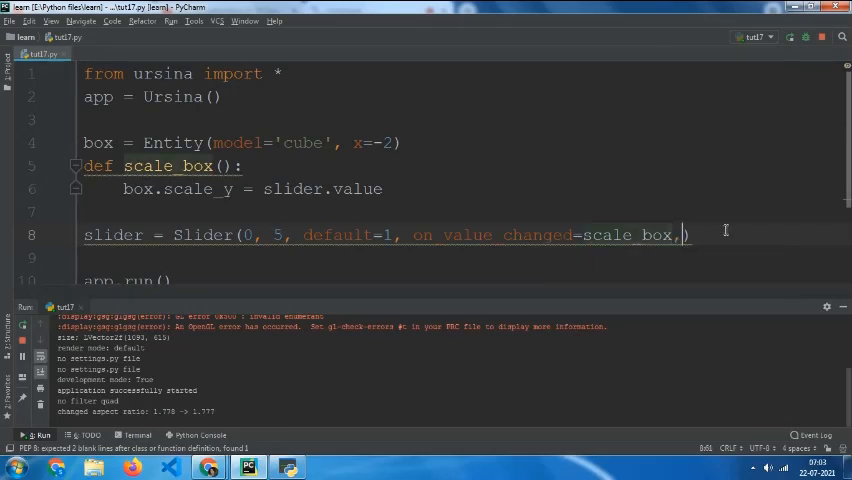
{"action": "type", "text": "dy"}
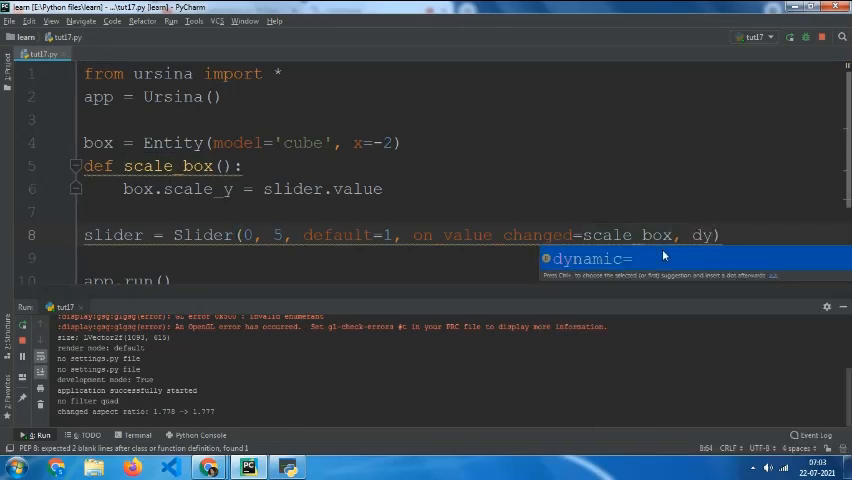
{"action": "type", "text": "dynamic=T"}
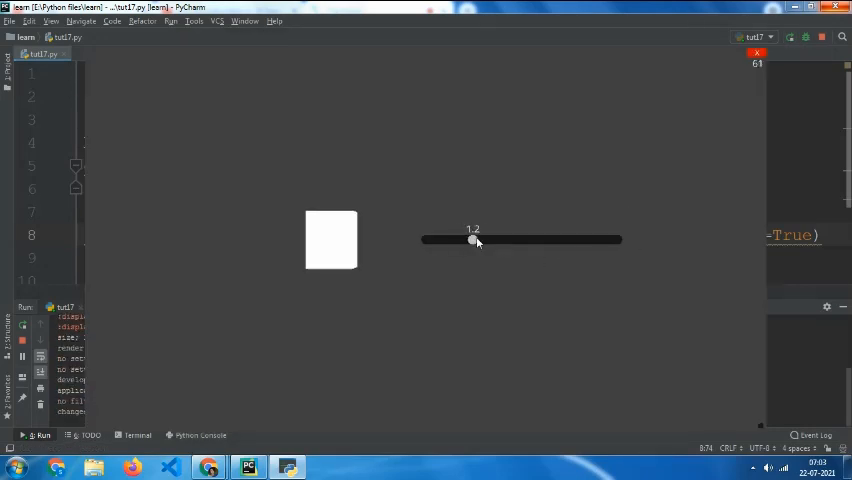
- Drag the slider back and forth to stretch and shrink the box live, ending fully tall
{"action": "left_click_drag", "start_coordinate": [474, 240], "coordinate": [608, 240]}
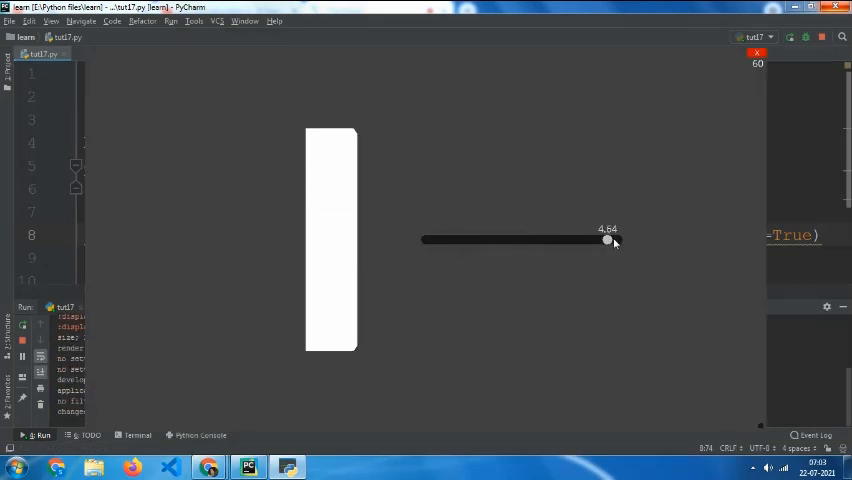
{"action": "left_click_drag", "start_coordinate": [608, 240], "coordinate": [490, 240]}
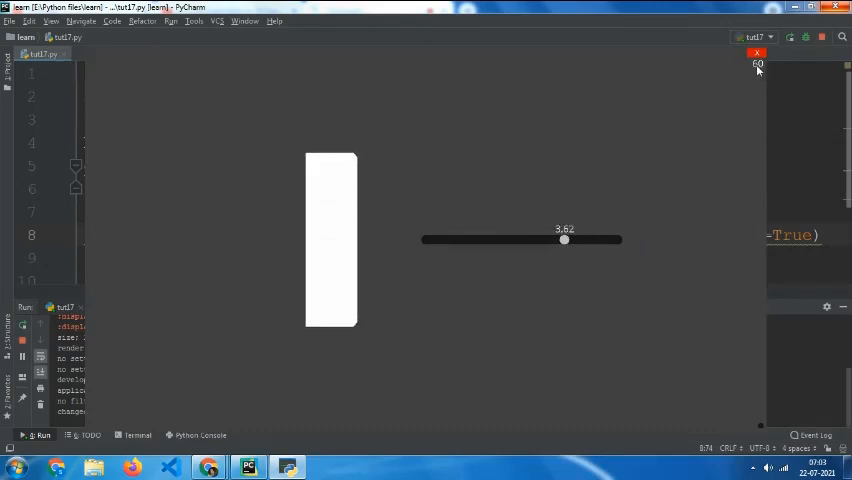
{"action": "left_click_drag", "start_coordinate": [564, 240], "coordinate": [504, 240]}
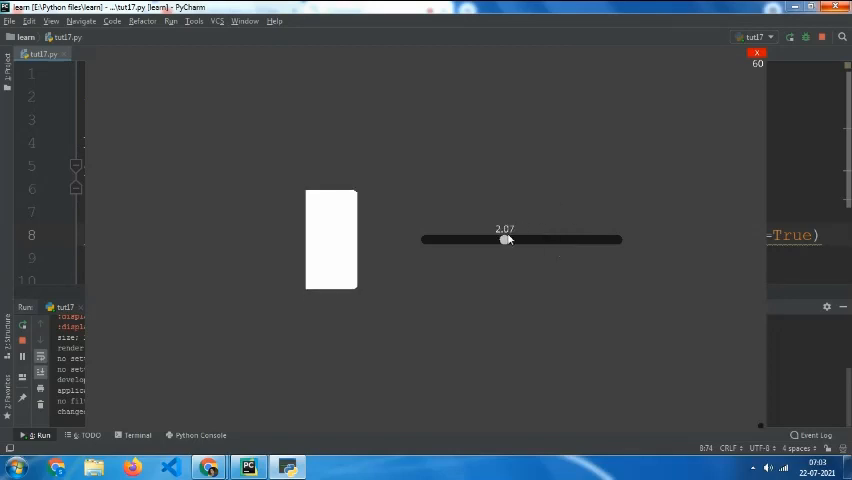
{"action": "left_click_drag", "start_coordinate": [504, 240], "coordinate": [600, 240]}
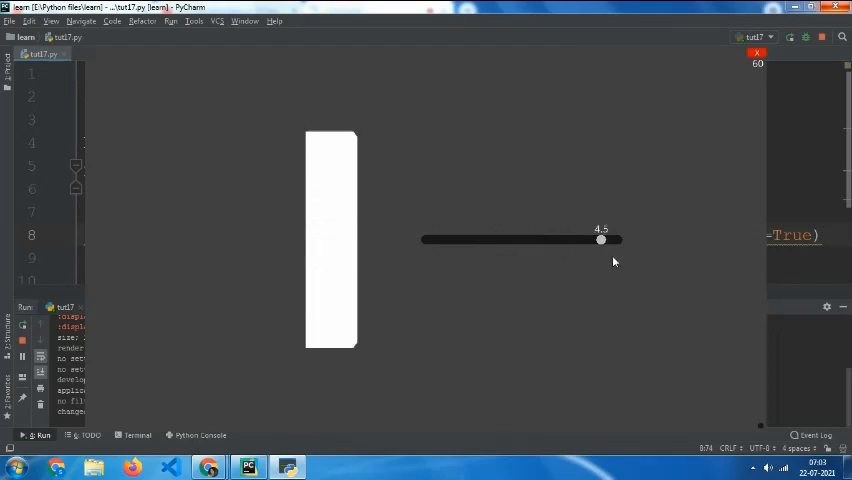
{"action": "left_click_drag", "start_coordinate": [600, 240], "coordinate": [564, 240]}
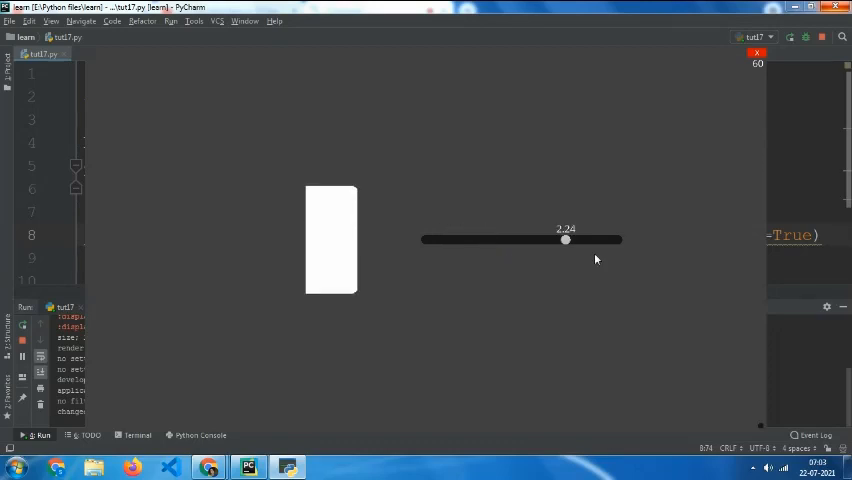
{"action": "left_click_drag", "start_coordinate": [564, 240], "coordinate": [616, 240]}
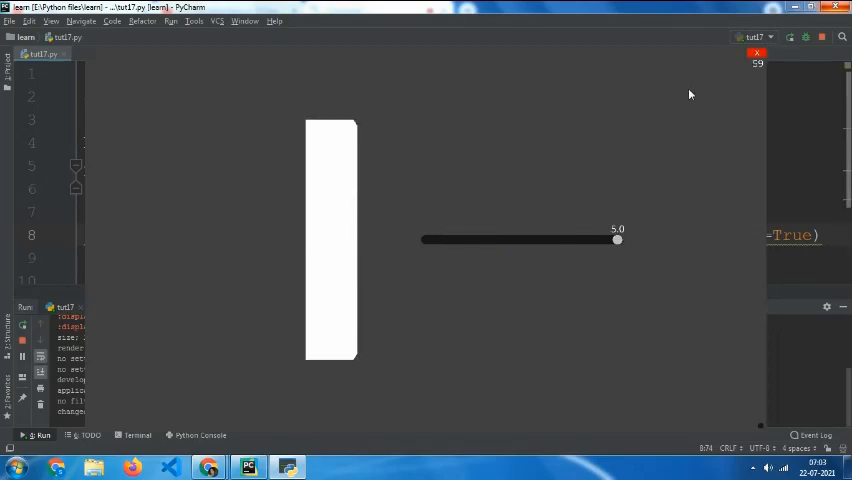
{"action": "mouse_move", "coordinate": [680, 88]}
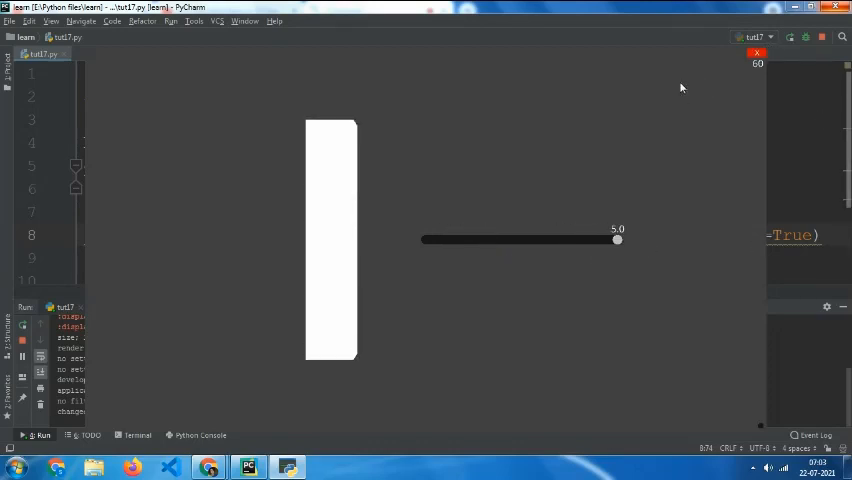